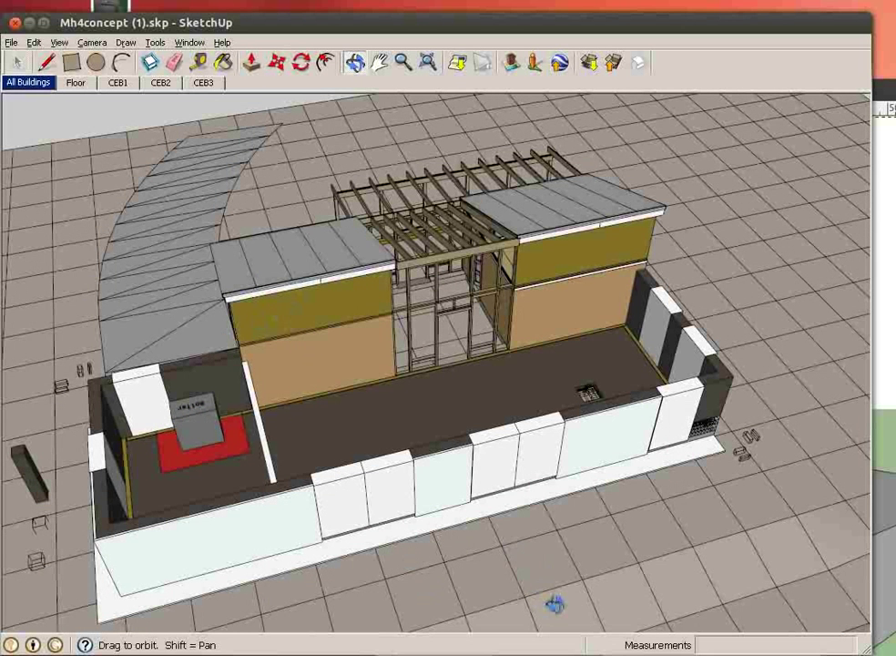
mouse_move(120, 124)
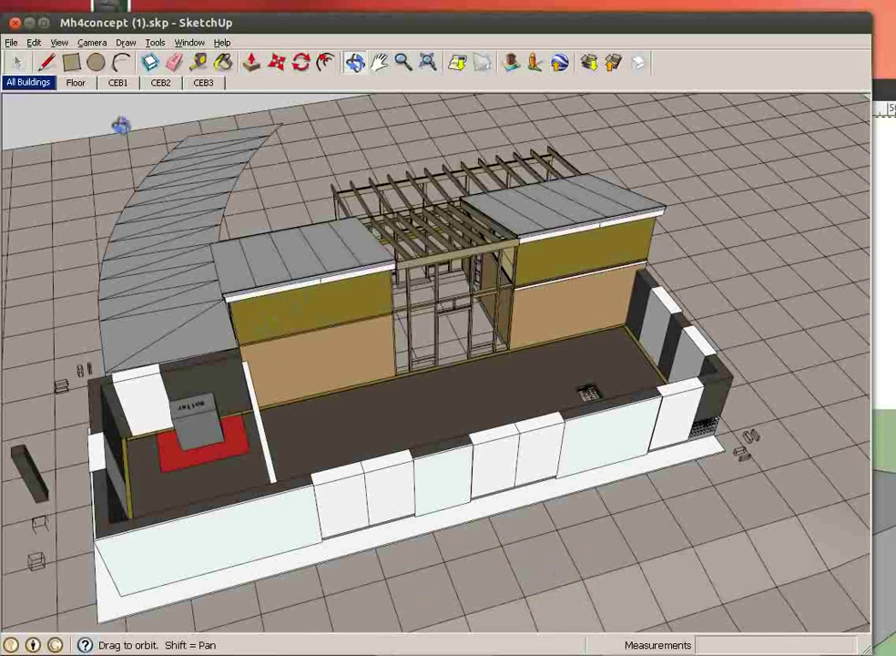
- Switch to the Floor scene showing gravel, EPS, poly sheet, sand and CEB layers
left_click(75, 83)
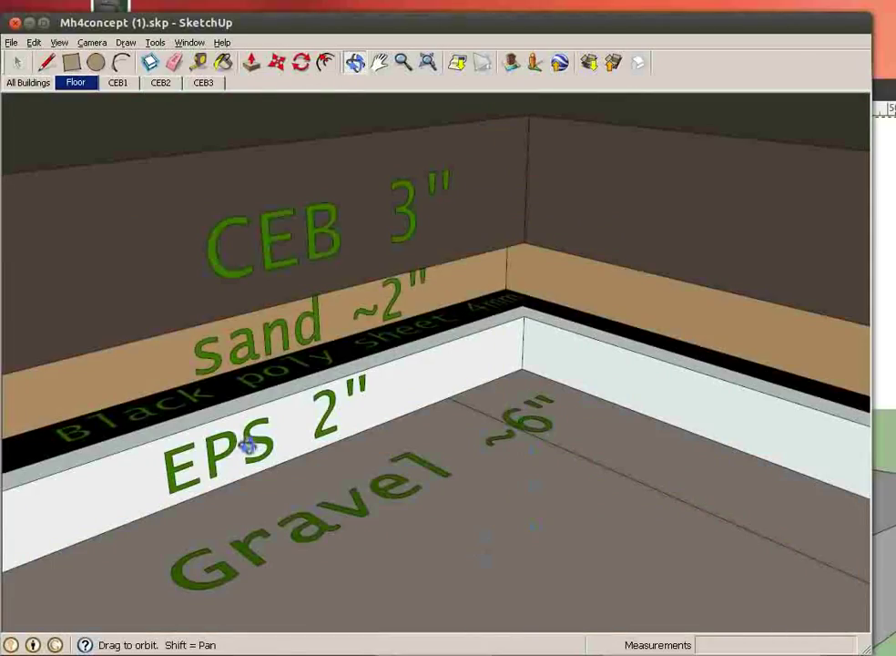
mouse_move(273, 448)
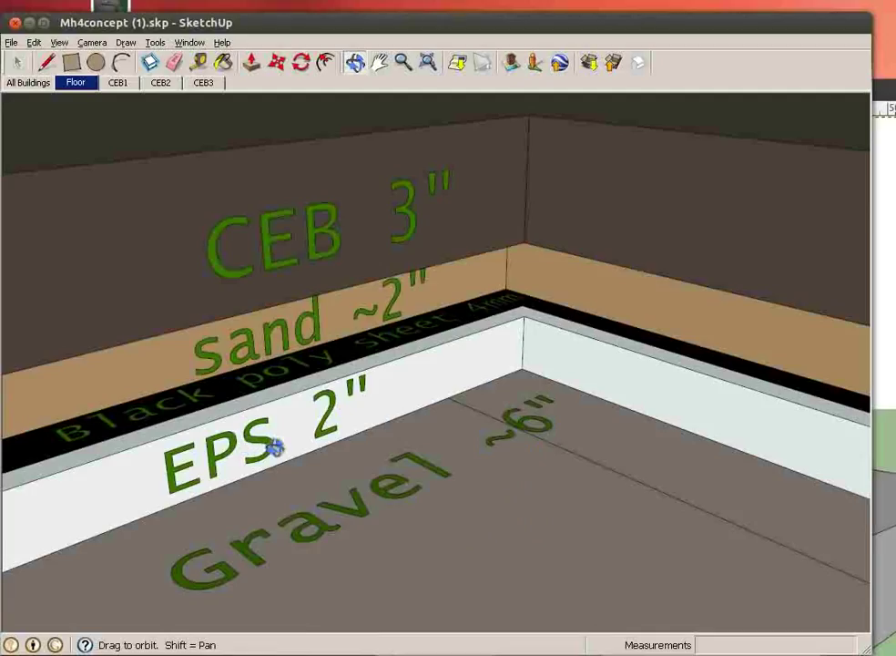
mouse_move(444, 341)
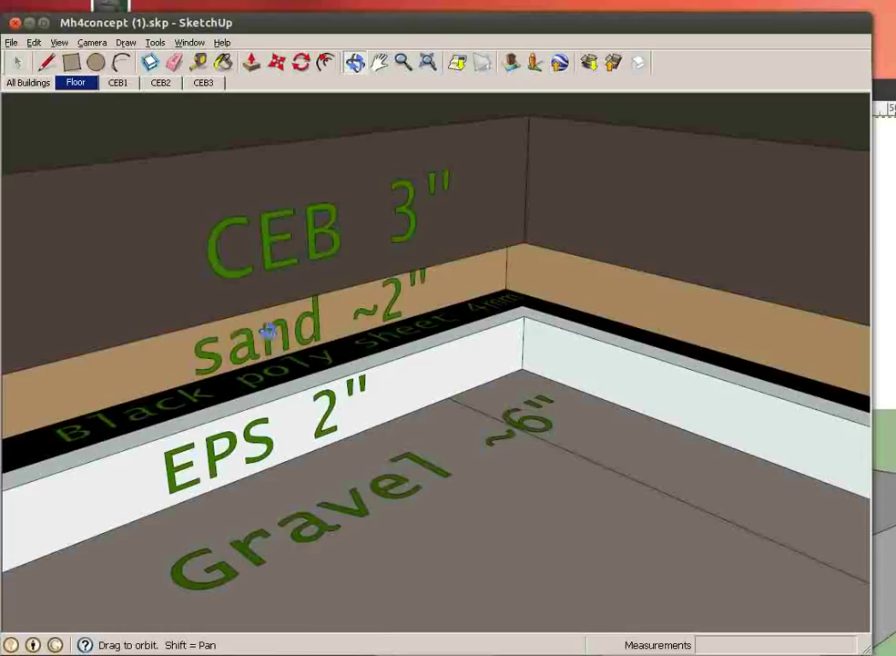
mouse_move(312, 261)
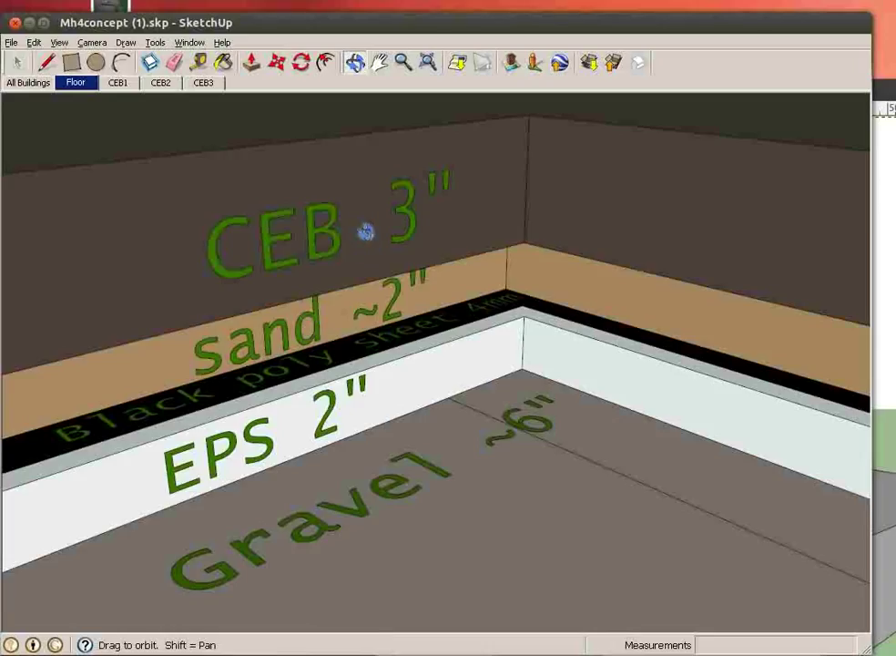
mouse_move(141, 118)
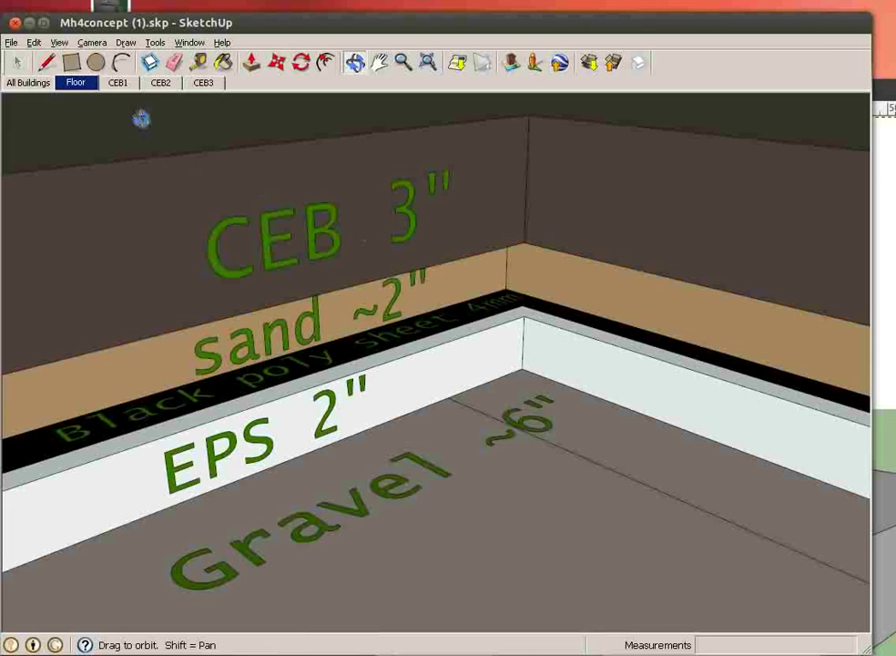
- Step through the CEB brick course scenes and orbit the wireframe corner stack
left_click(116, 83)
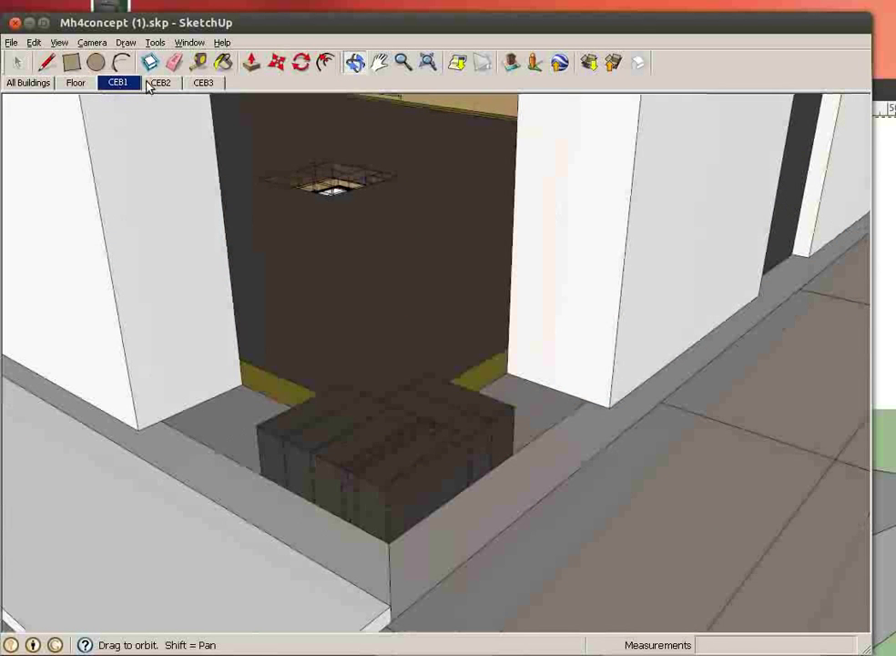
left_click(160, 82)
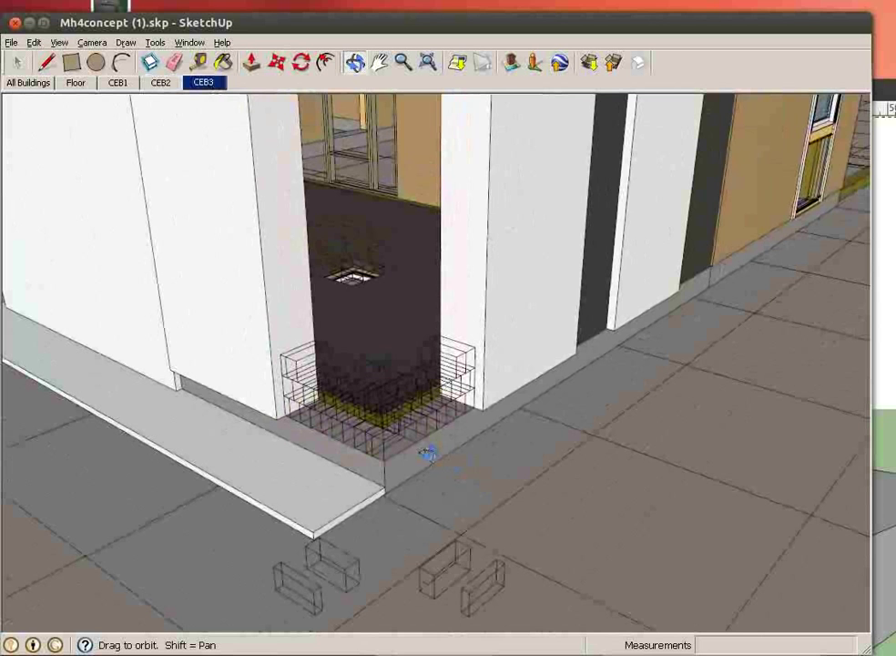
left_click_drag(428, 450, 391, 300)
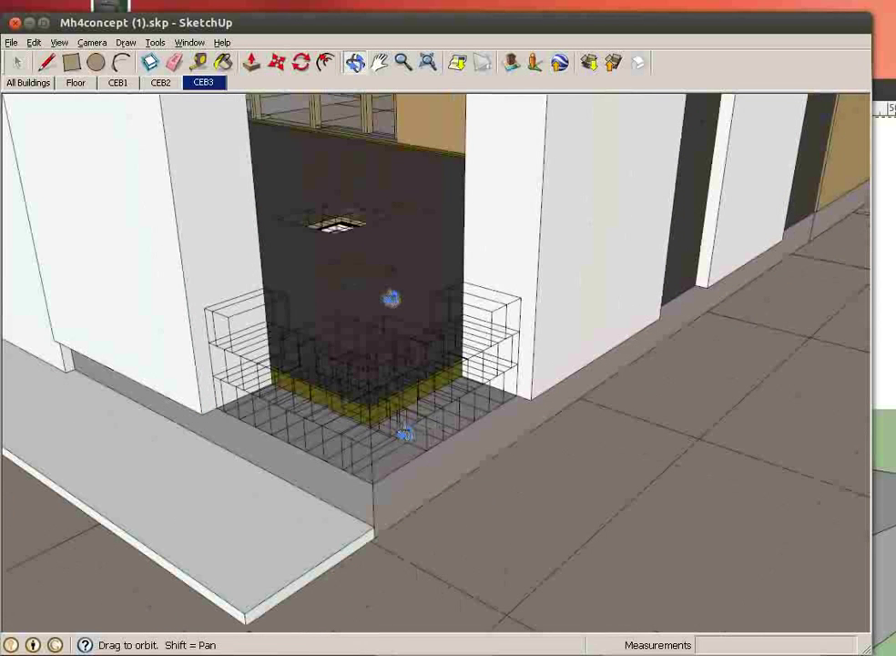